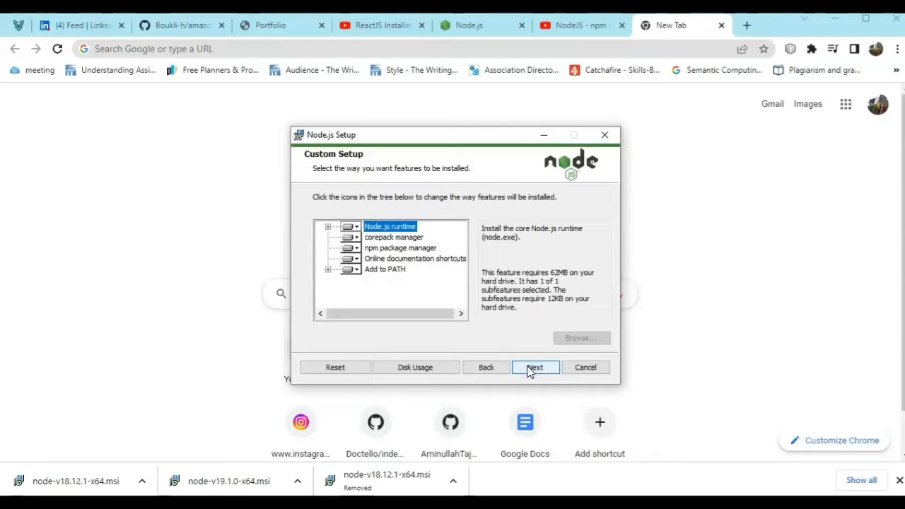
# Start installing Node.js with automatic native-module build tools enabled.
pyautogui.click(534, 368)
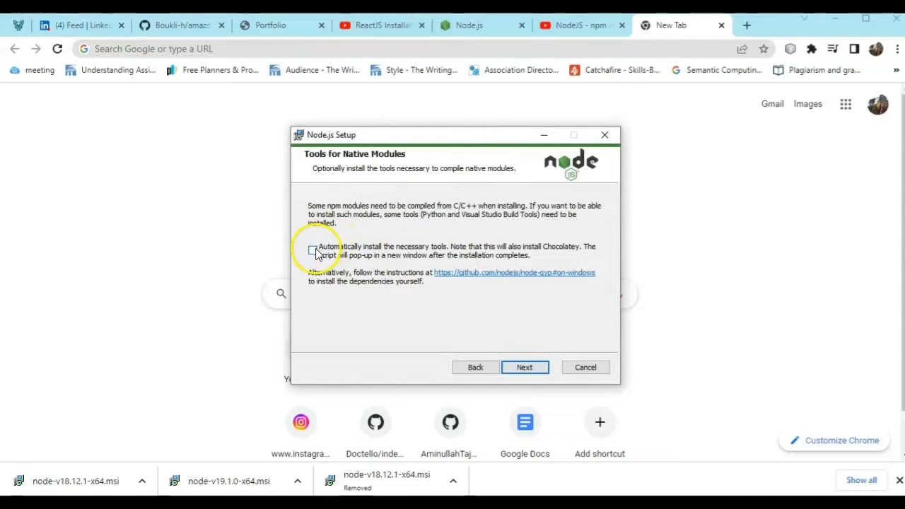
pyautogui.click(312, 249)
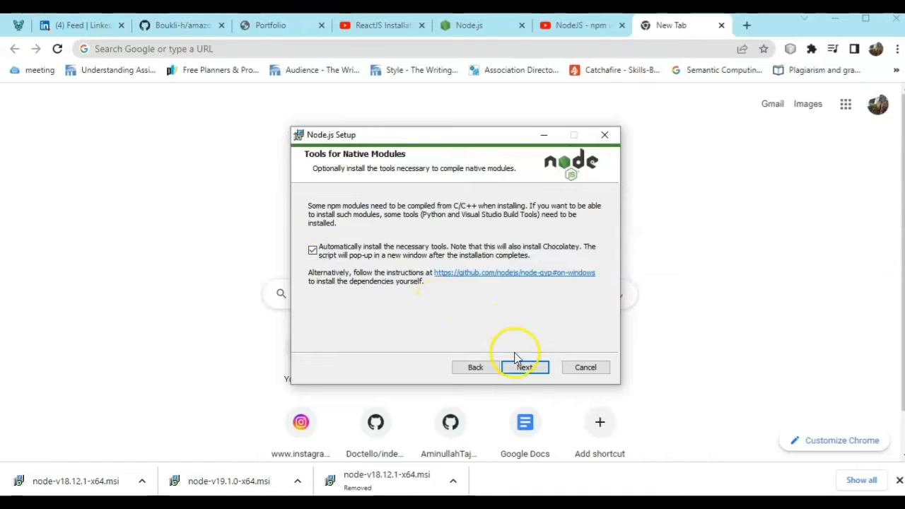
pyautogui.click(524, 367)
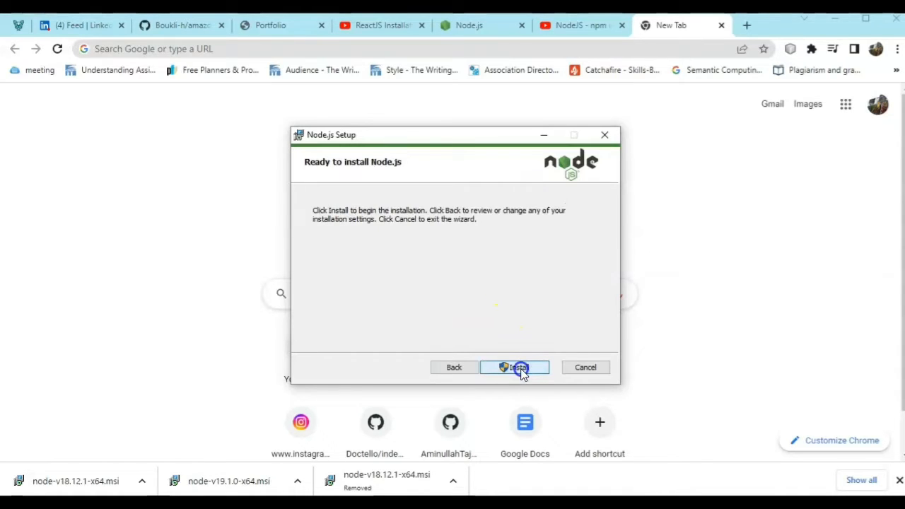
pyautogui.click(515, 368)
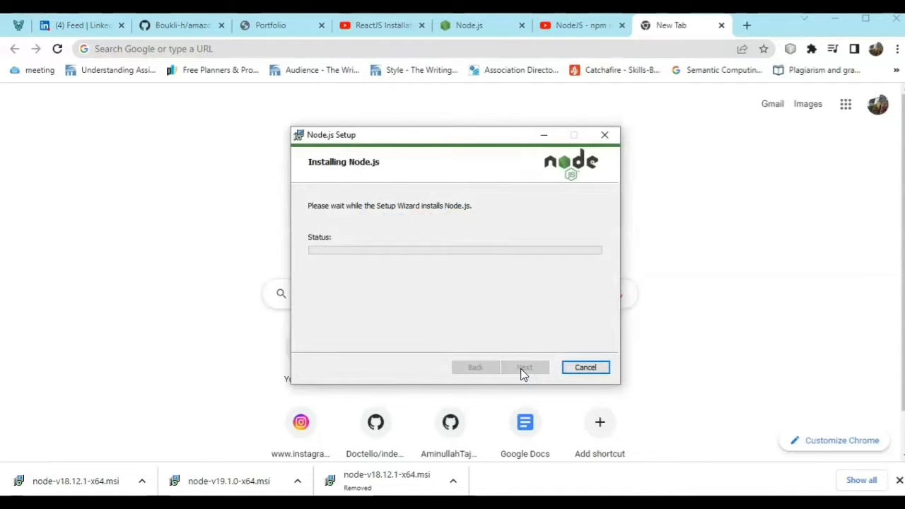
pyautogui.moveTo(388, 365)
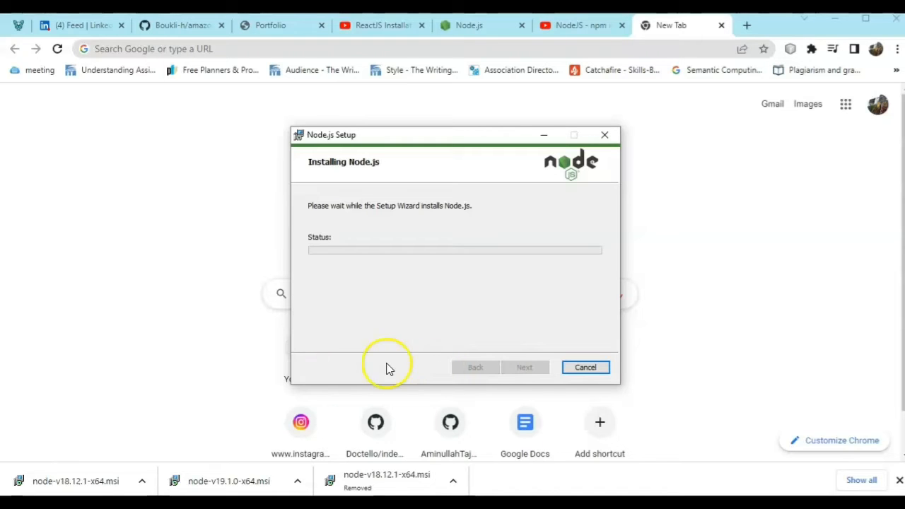
pyautogui.moveTo(388, 367)
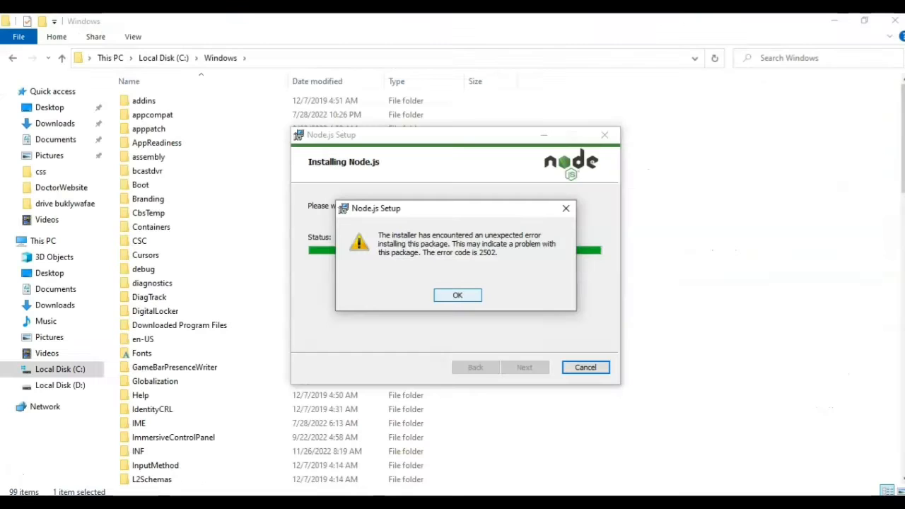
# Acknowledge the error 2502 message and close the failed Node.js setup wizard.
pyautogui.click(459, 296)
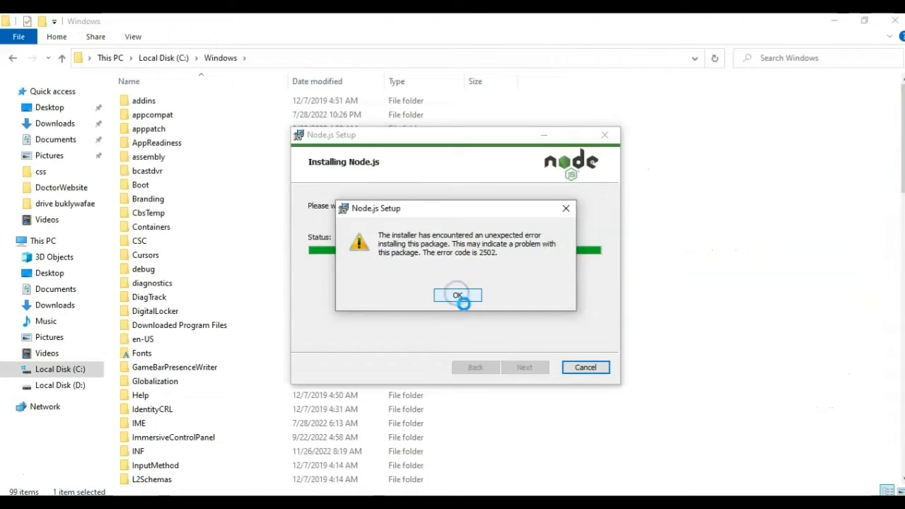
pyautogui.click(458, 296)
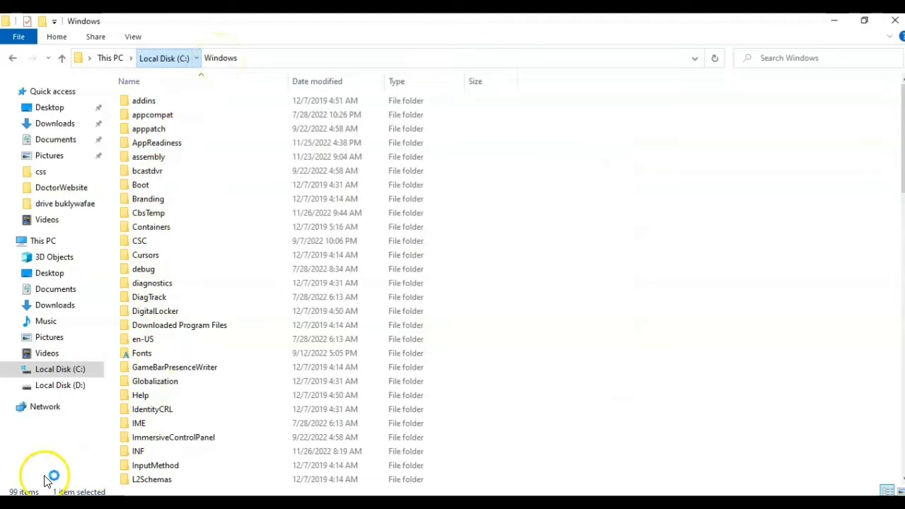
# Scroll to the Temp folder in C:\Windows and bring up its Properties.
pyautogui.scroll(-3)
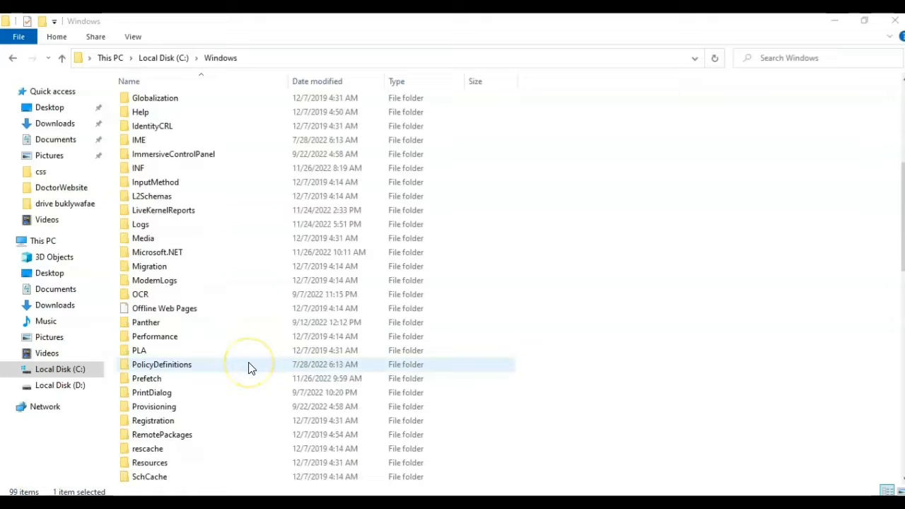
pyautogui.scroll(-3)
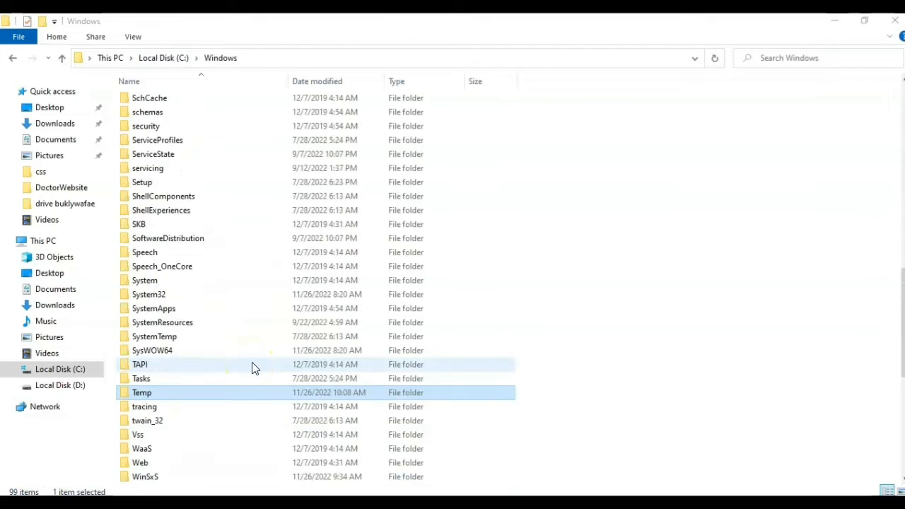
pyautogui.scroll(-3)
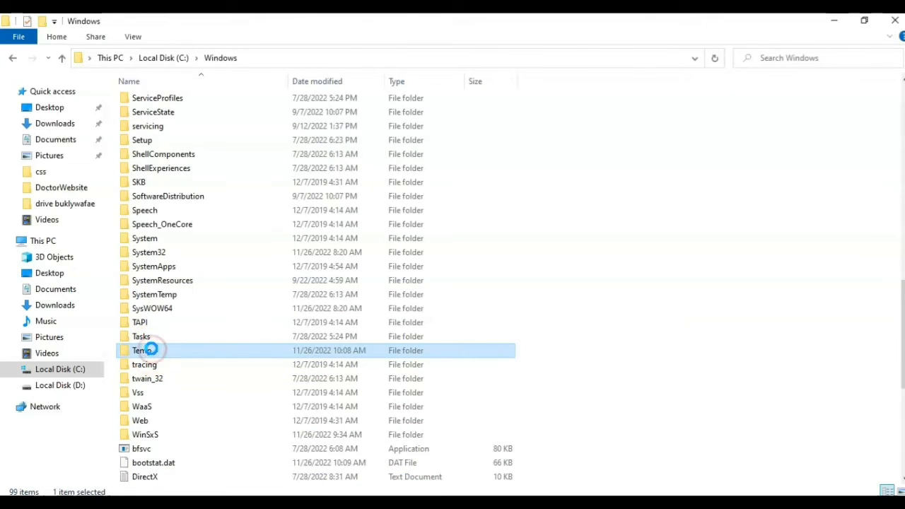
pyautogui.rightClick(139, 351)
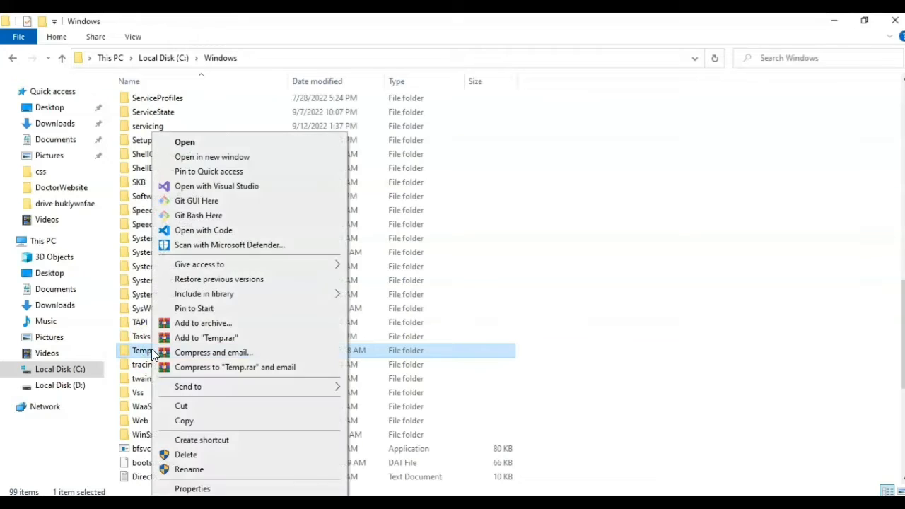
pyautogui.click(209, 479)
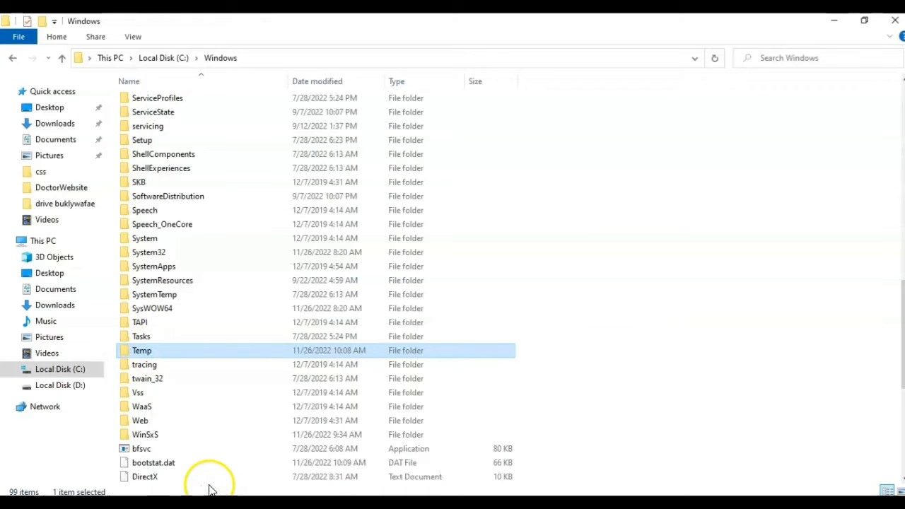
pyautogui.moveTo(368, 411)
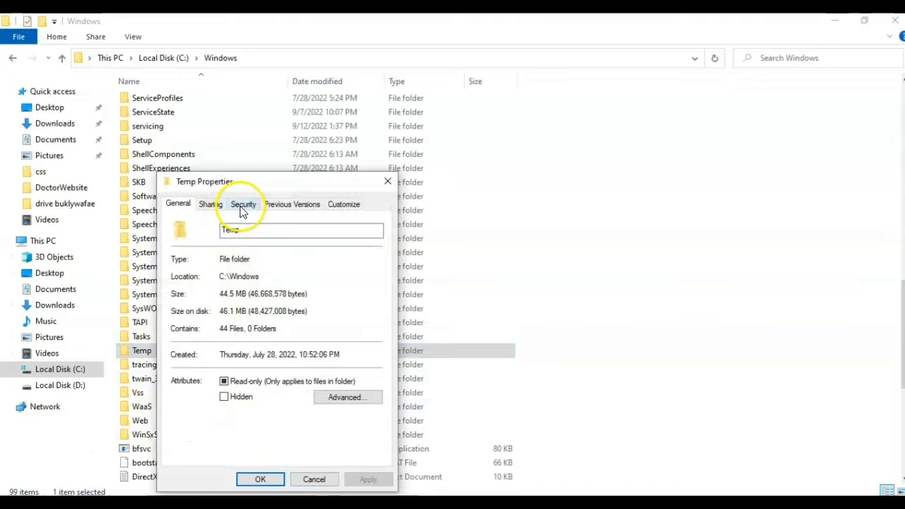
# View Temp's Security permissions and go into the advanced security settings.
pyautogui.click(244, 204)
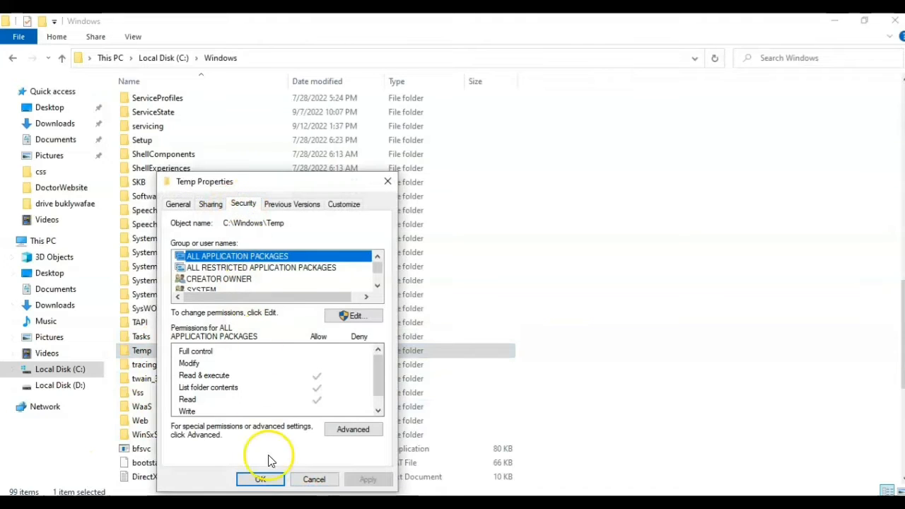
pyautogui.click(354, 430)
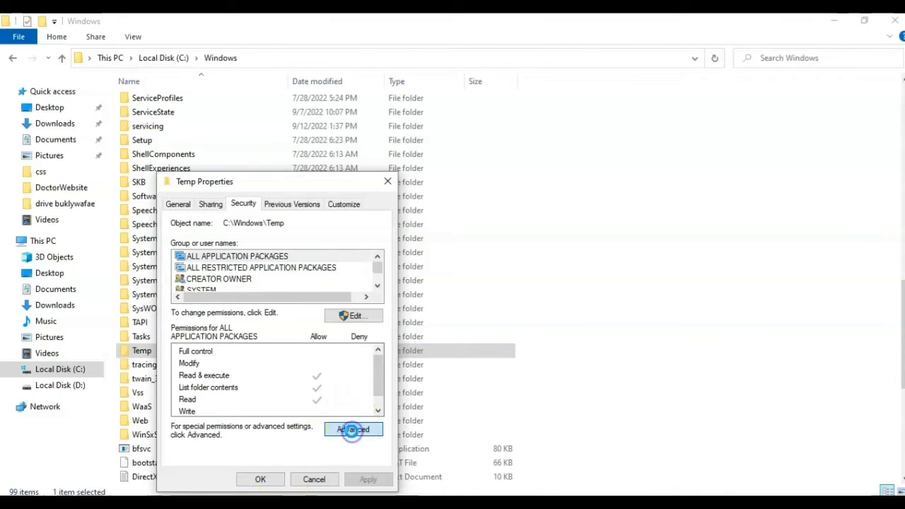
pyautogui.click(354, 430)
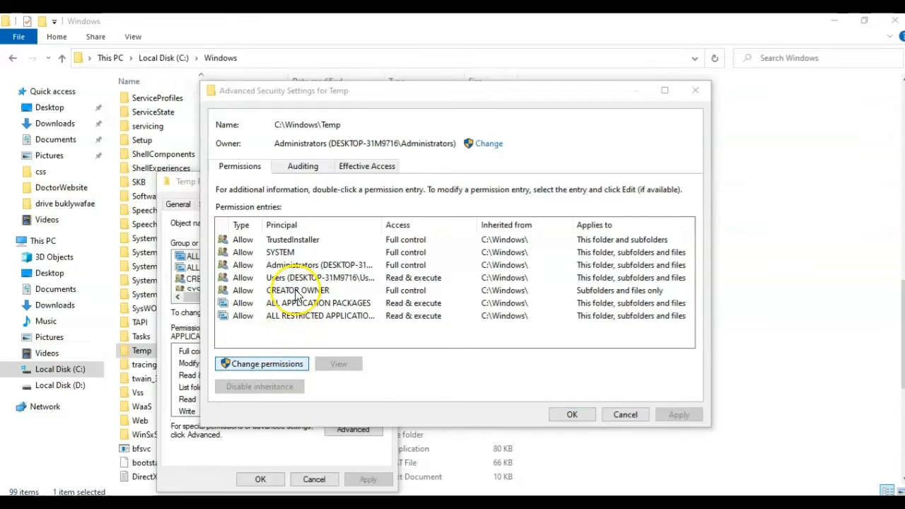
# Make Temp's permission entries editable and start a new permission entry.
pyautogui.click(262, 363)
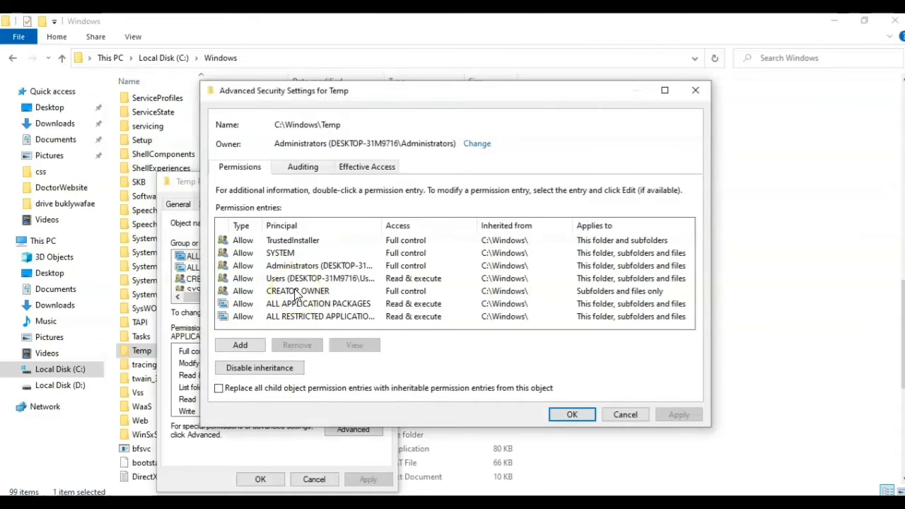
pyautogui.click(297, 291)
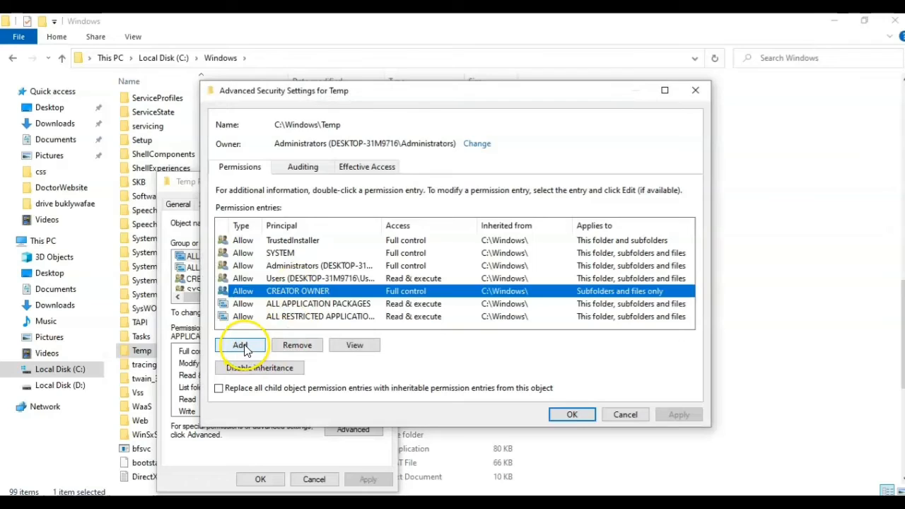
pyautogui.click(241, 345)
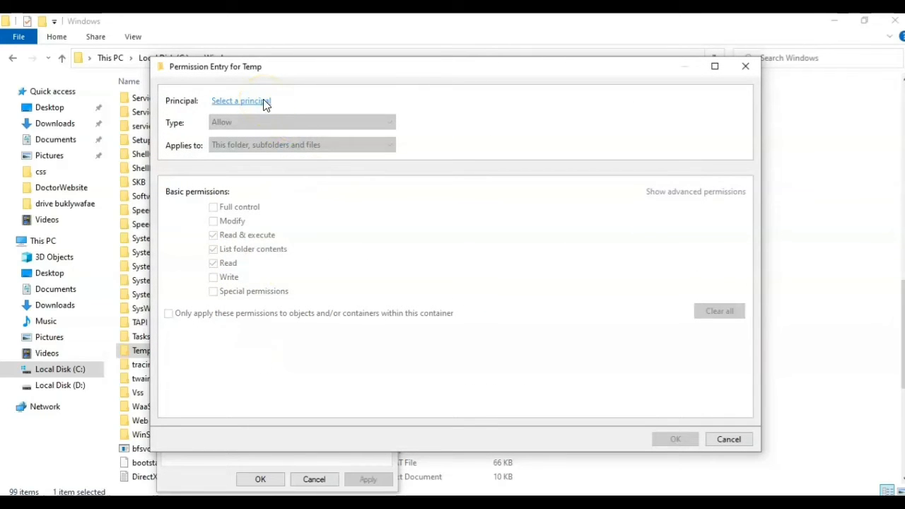
# Add Everyone as the principal with Full control and save the permission entry.
pyautogui.click(240, 101)
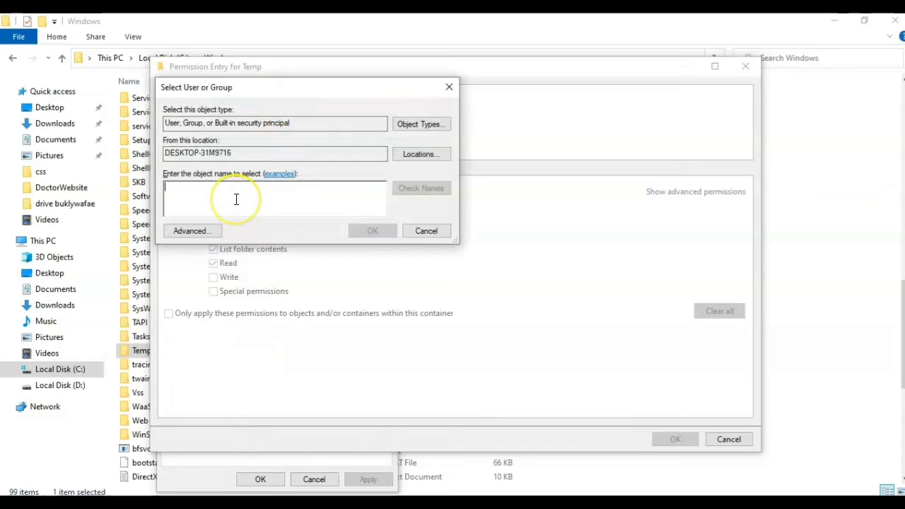
pyautogui.write('everyone')
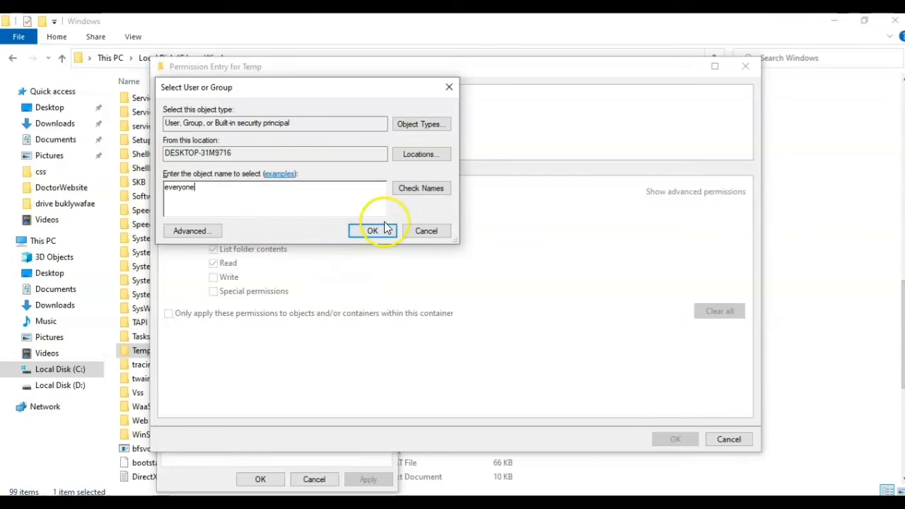
pyautogui.click(374, 230)
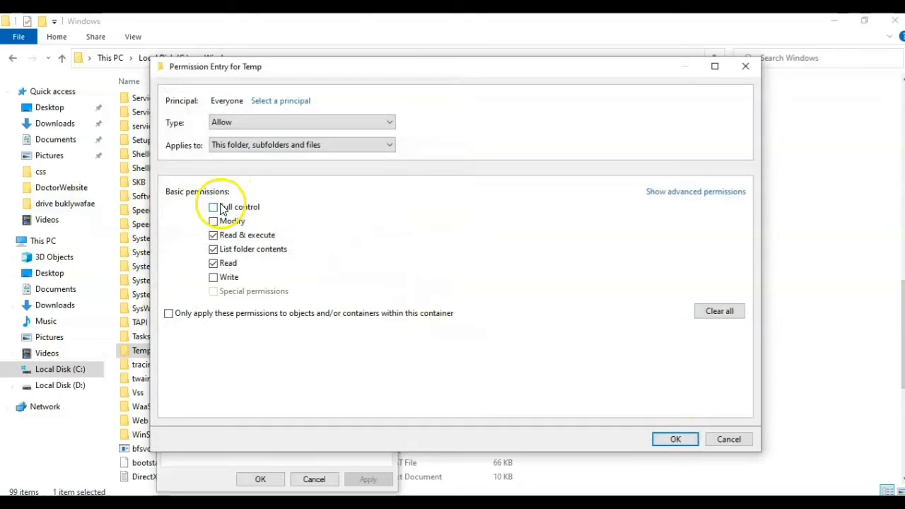
pyautogui.click(212, 206)
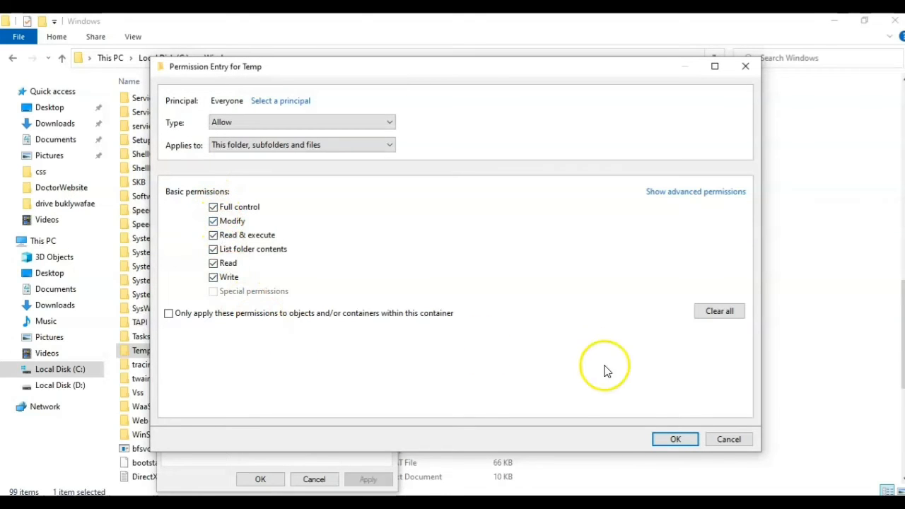
pyautogui.click(674, 439)
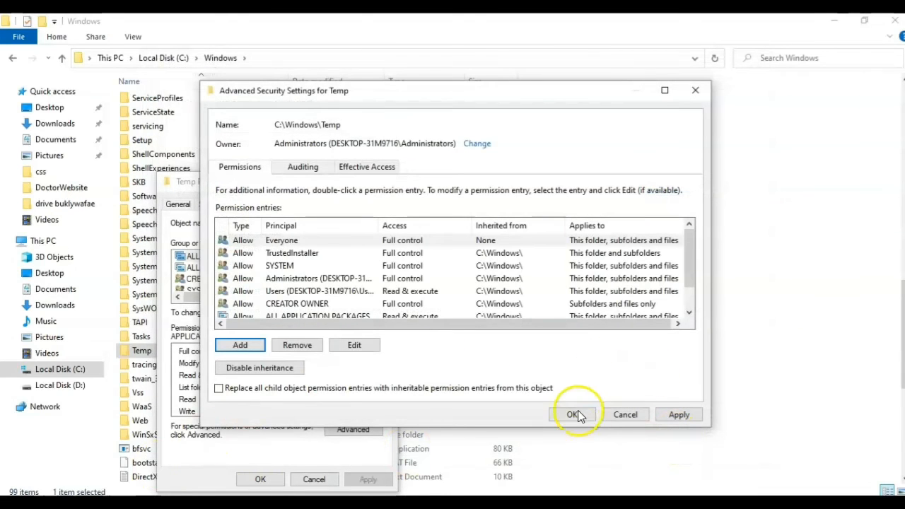
# Apply the Everyone Full control permission on Temp, accepting the system-folder warning.
pyautogui.click(571, 414)
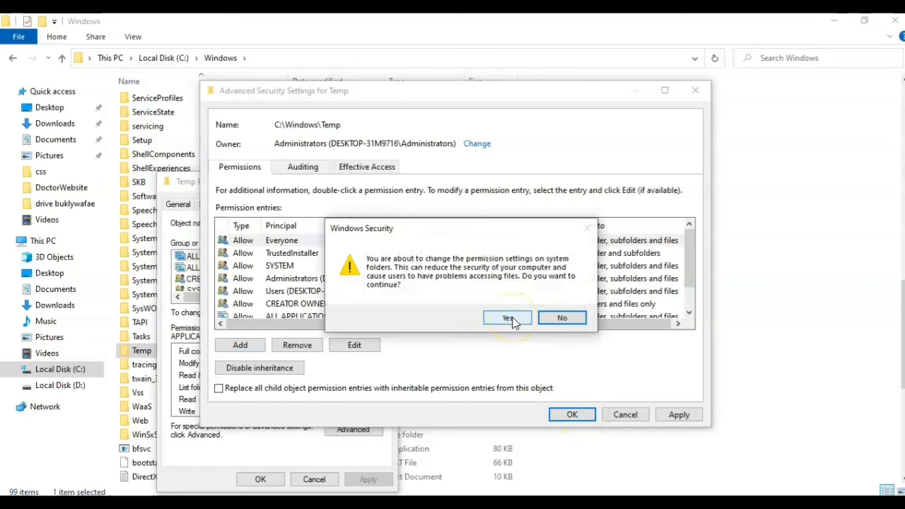
pyautogui.click(506, 317)
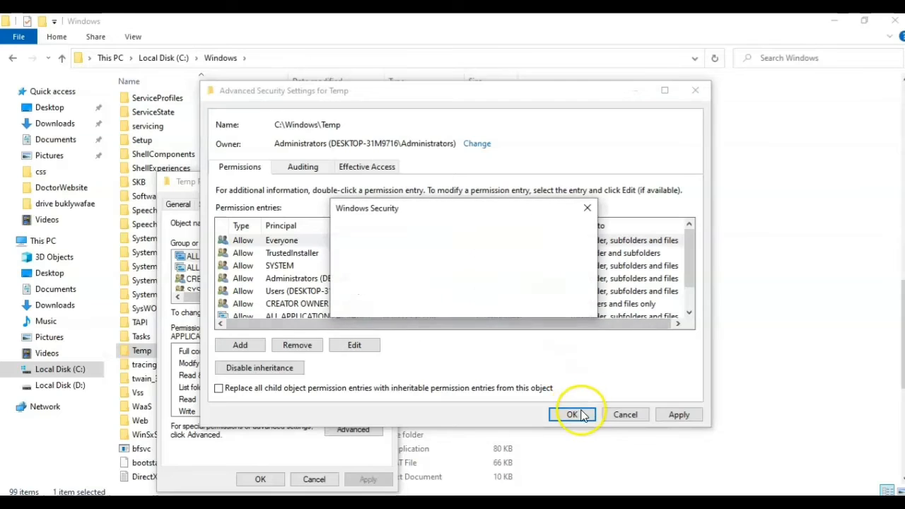
pyautogui.click(572, 415)
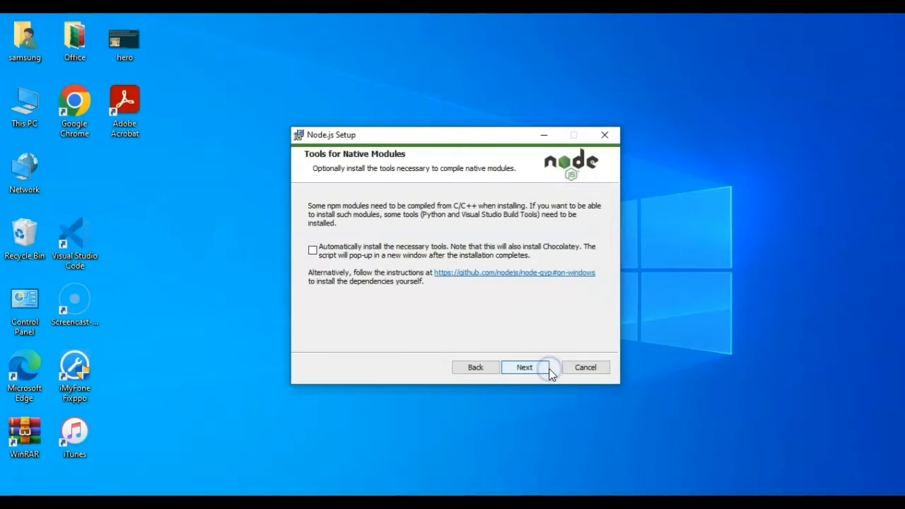
# Continue the rerun Node.js installer toward installing again.
pyautogui.click(524, 368)
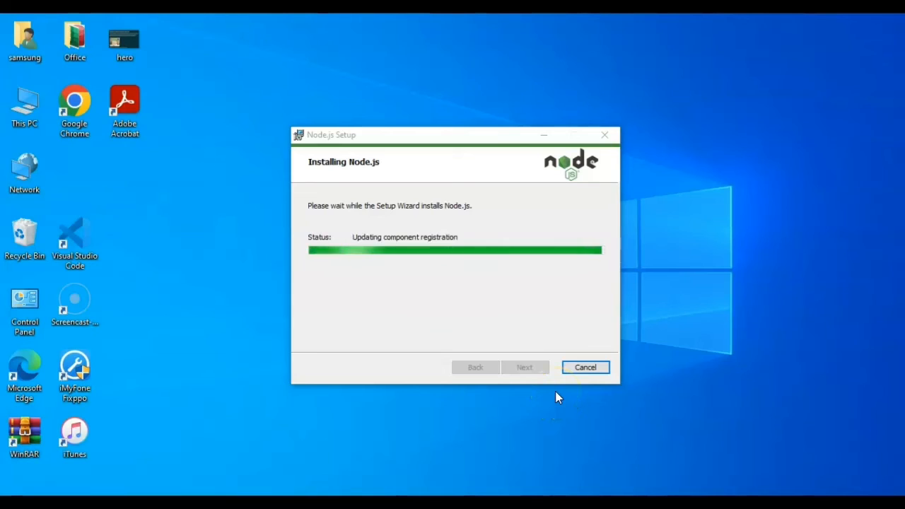
pyautogui.moveTo(854, 399)
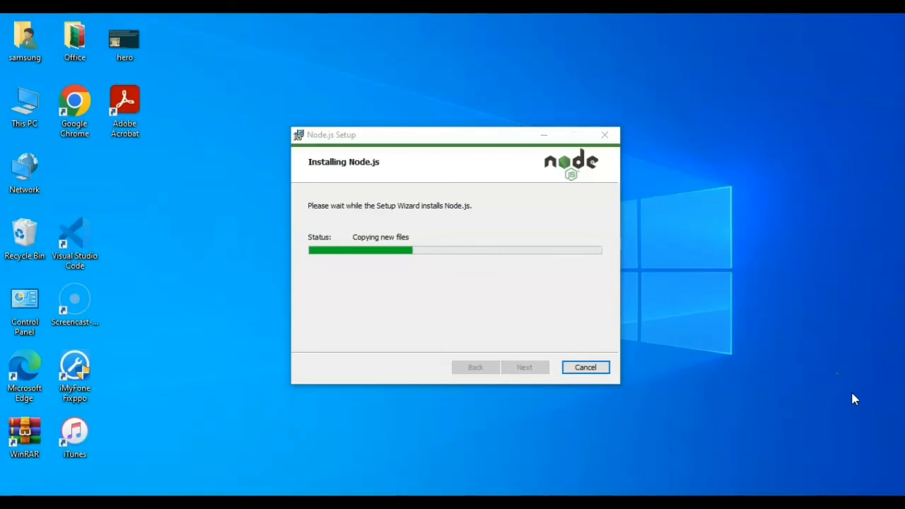